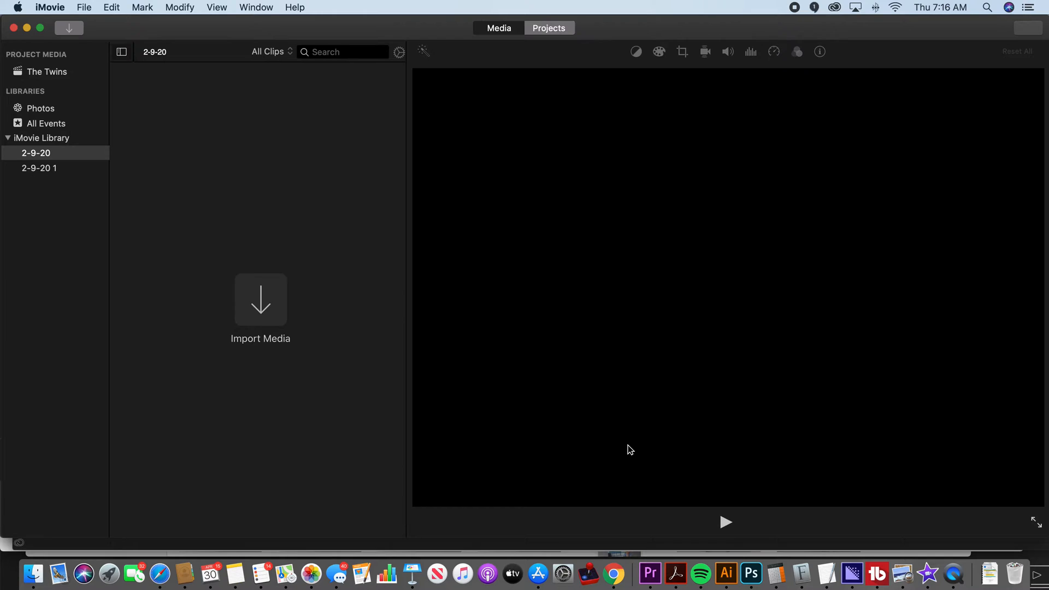
{"action": "mouse_move", "coordinate": [532, 38]}
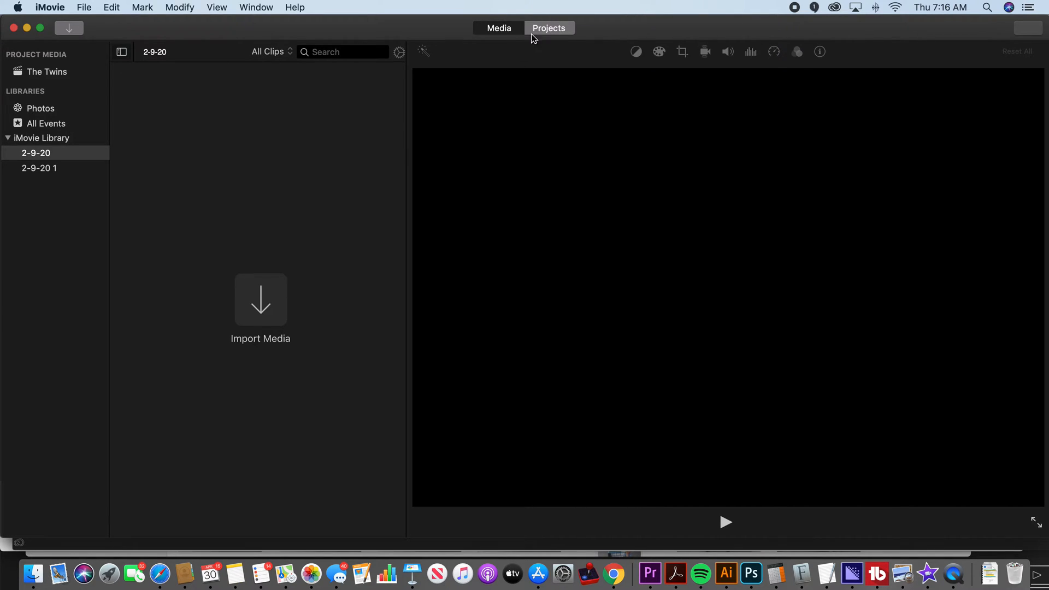
{"action": "mouse_move", "coordinate": [39, 133]}
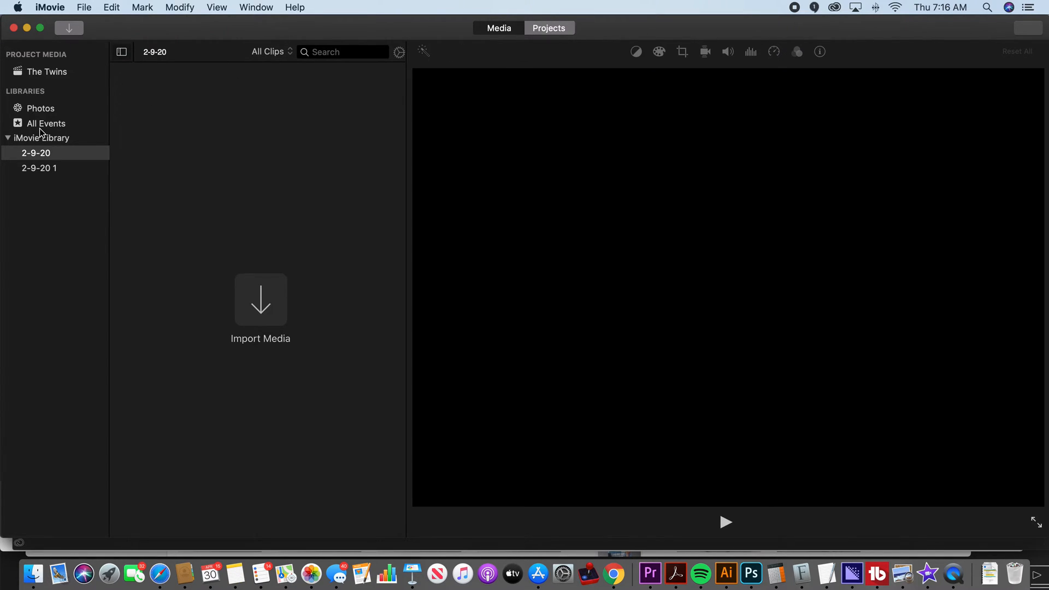
{"action": "mouse_move", "coordinate": [43, 127]}
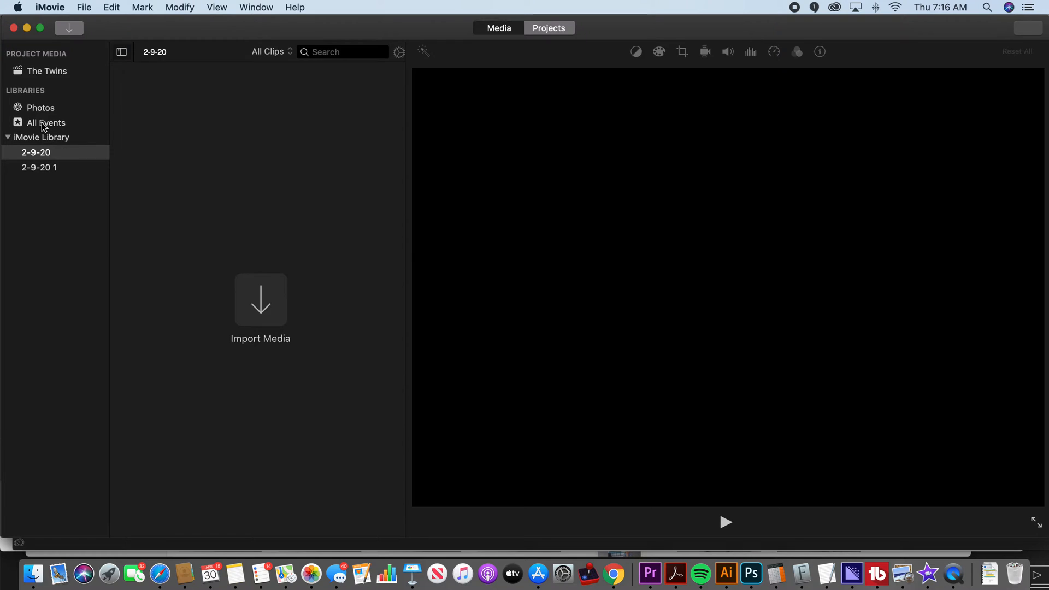
{"action": "mouse_move", "coordinate": [47, 123]}
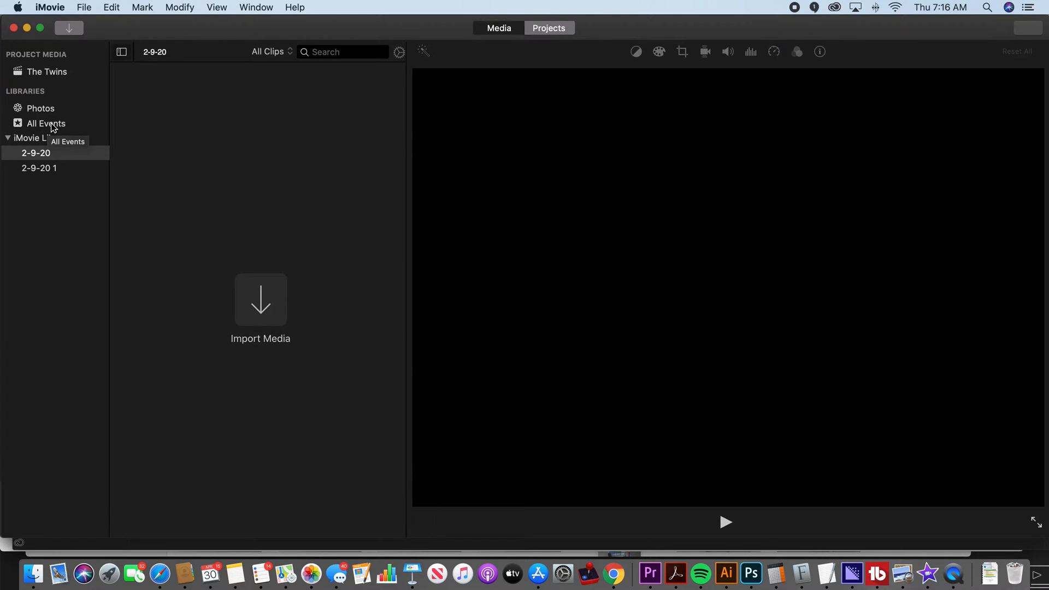
{"action": "mouse_move", "coordinate": [50, 168]}
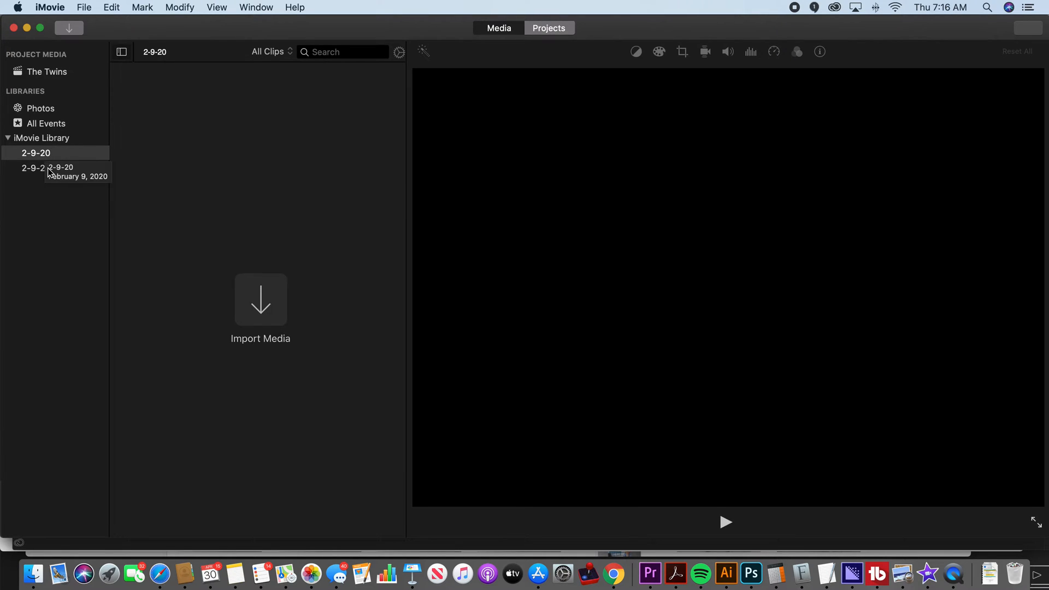
{"action": "mouse_move", "coordinate": [385, 250]}
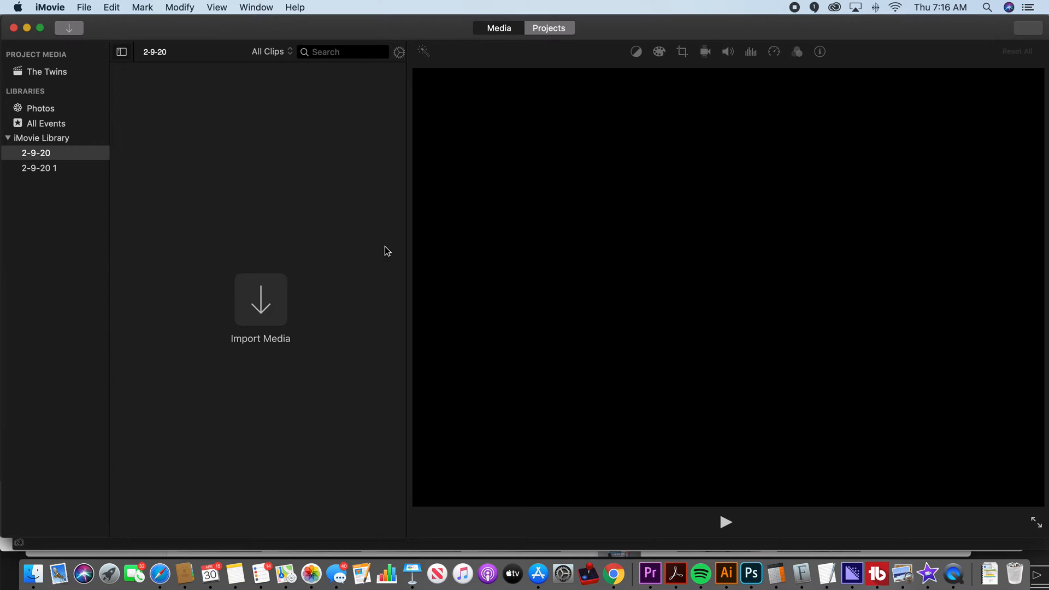
{"action": "mouse_move", "coordinate": [487, 47]}
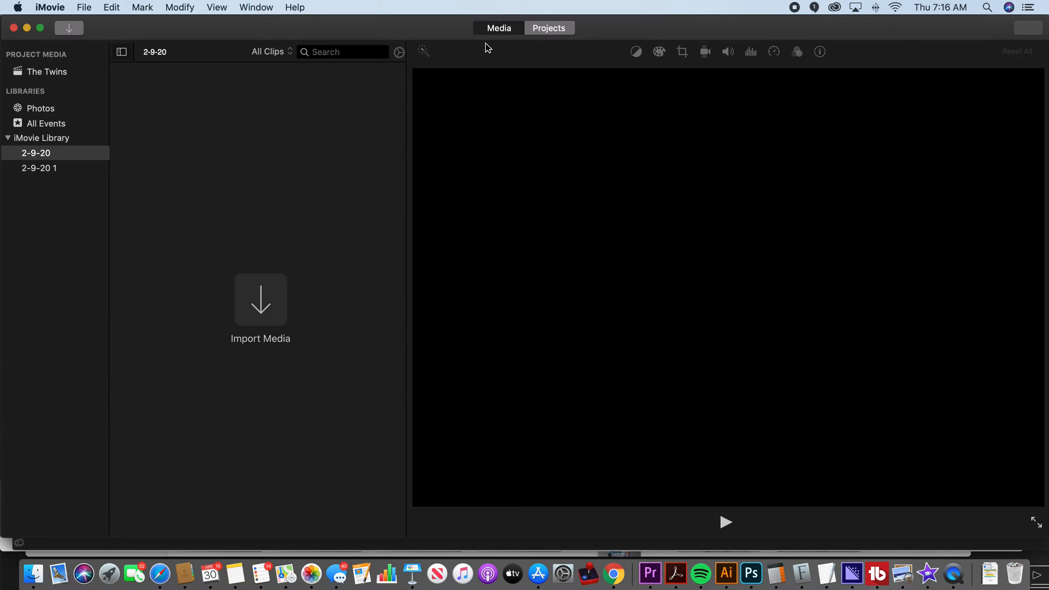
{"action": "mouse_move", "coordinate": [528, 216]}
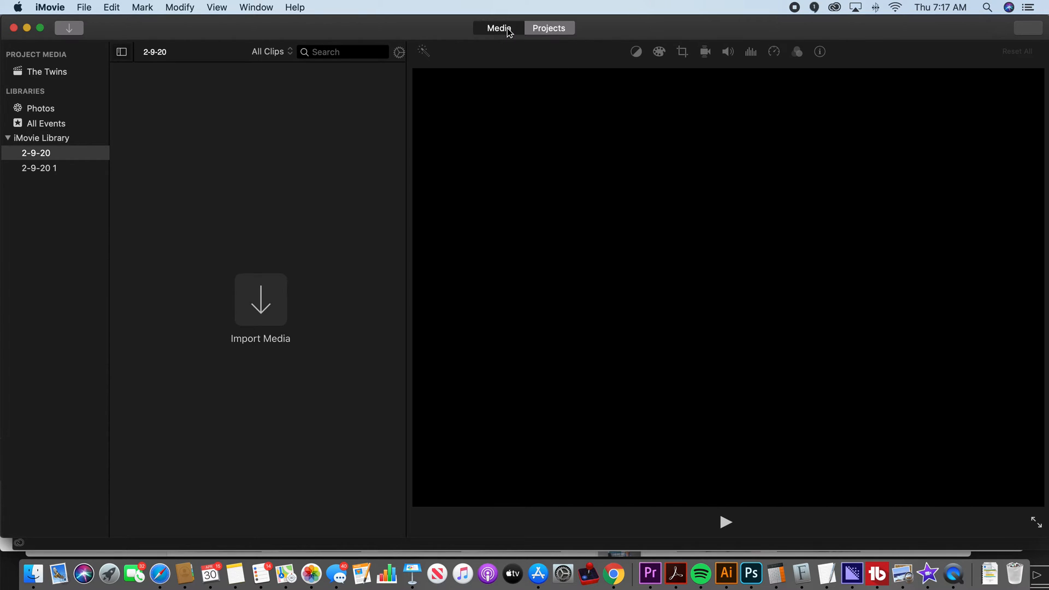
{"action": "mouse_move", "coordinate": [498, 34]}
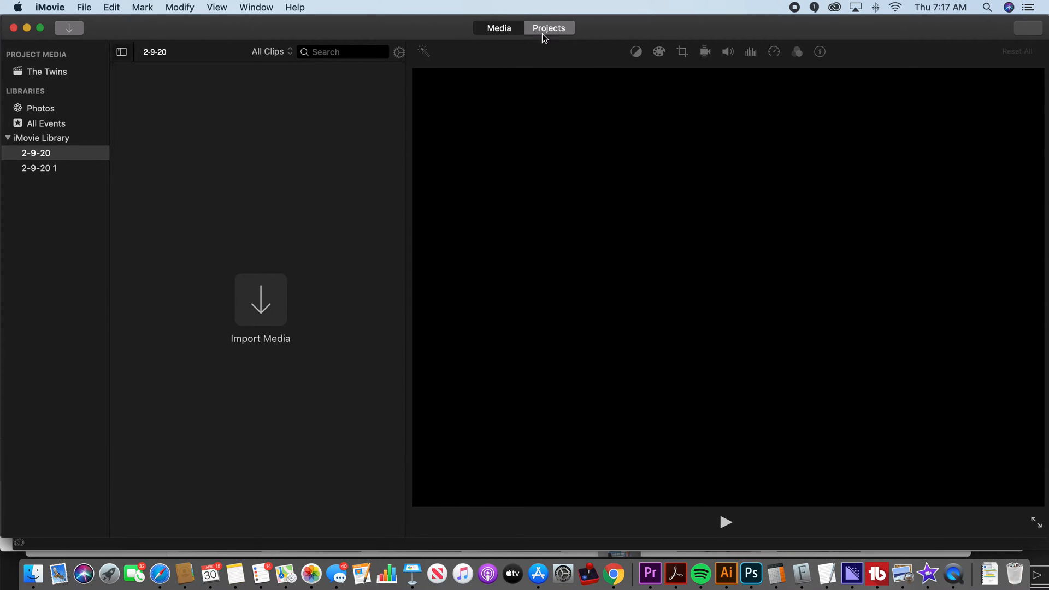
Step: Glance at existing projects and return to the media library's All Events overview
{"action": "left_click", "coordinate": [498, 29]}
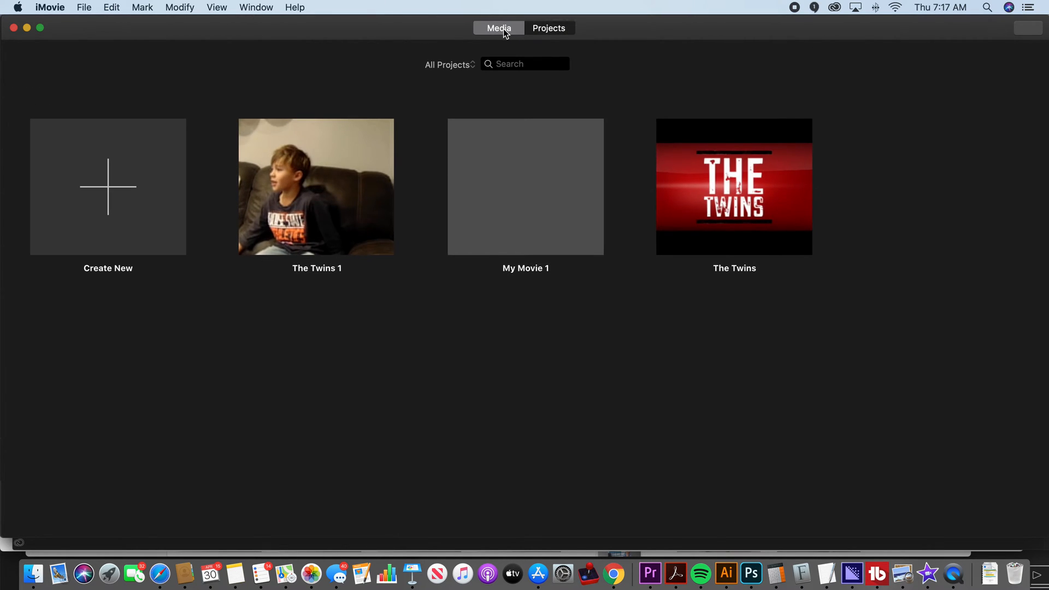
{"action": "left_click", "coordinate": [498, 29]}
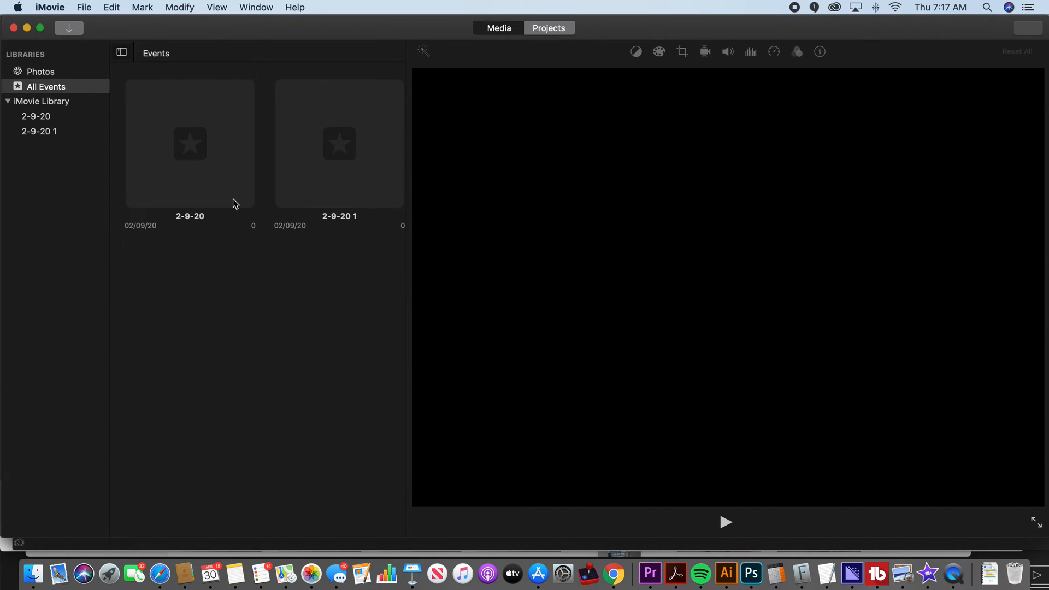
Step: Show every event in the library and select the empty 2-9-20 1 event
{"action": "left_click", "coordinate": [547, 27]}
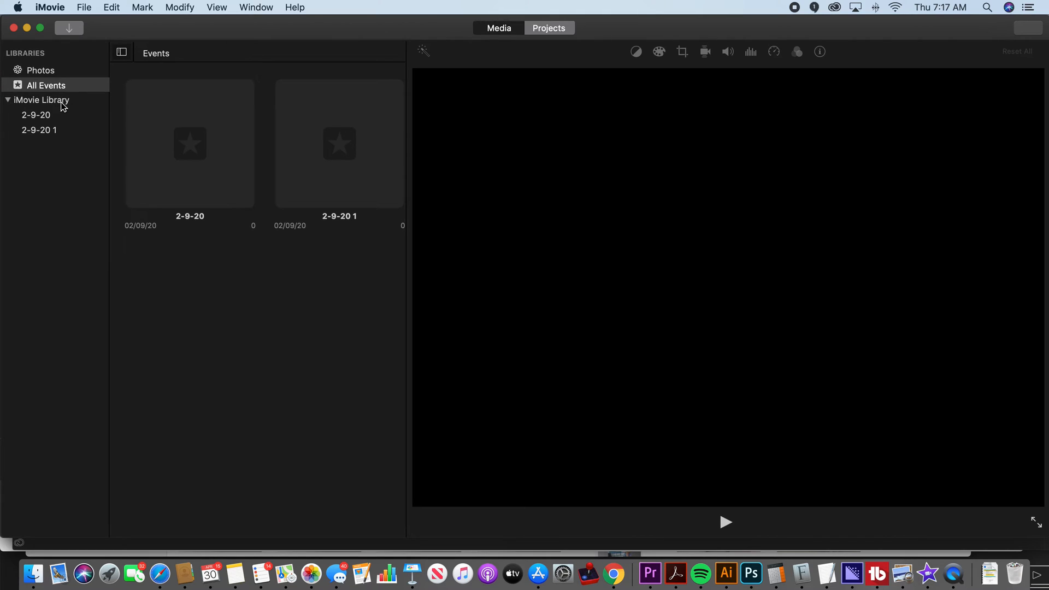
{"action": "left_click", "coordinate": [46, 85]}
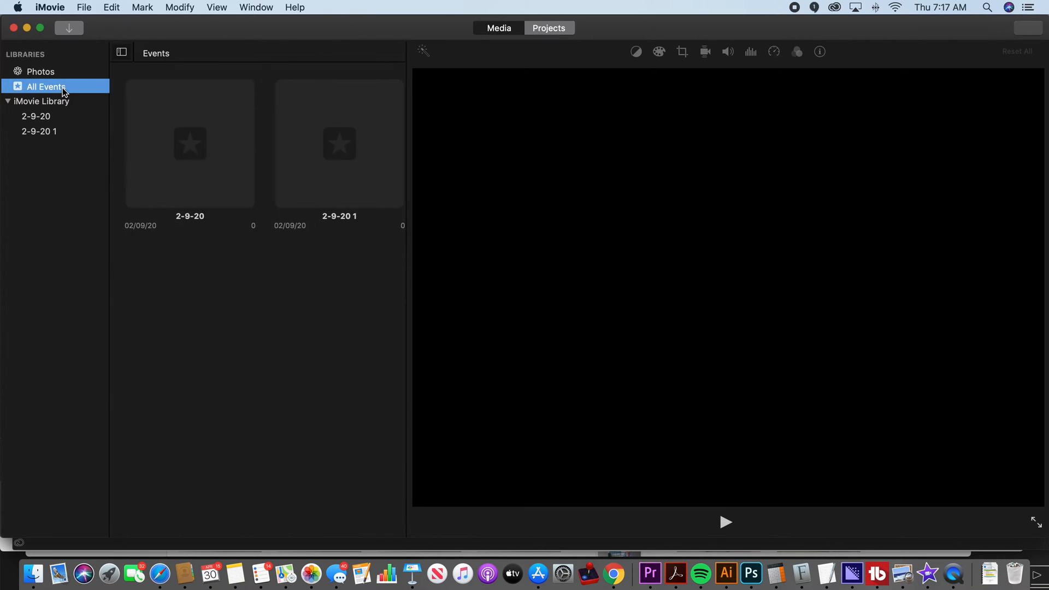
{"action": "mouse_move", "coordinate": [329, 195]}
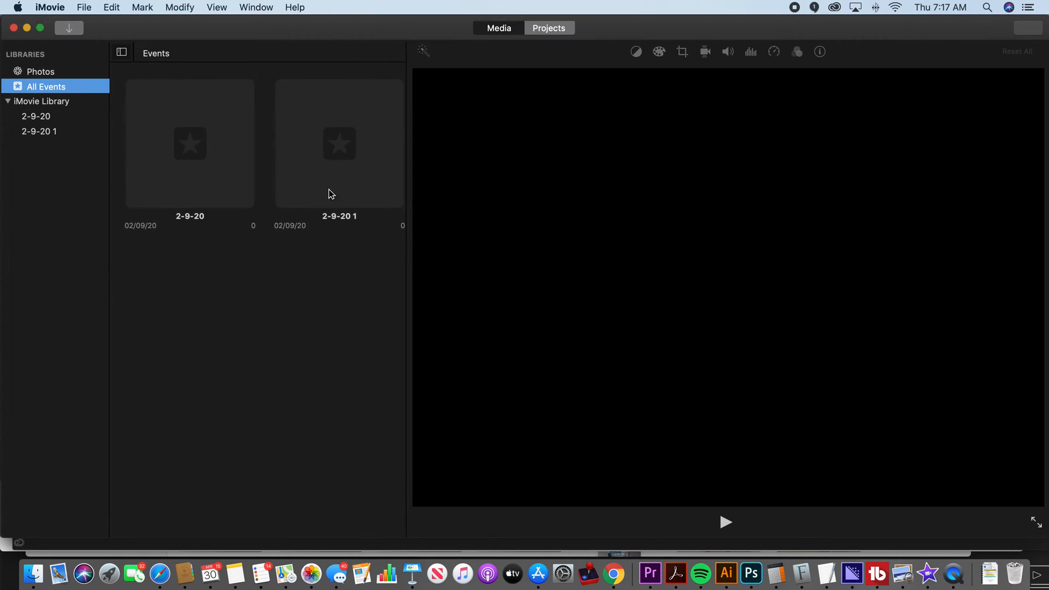
{"action": "left_click", "coordinate": [39, 131]}
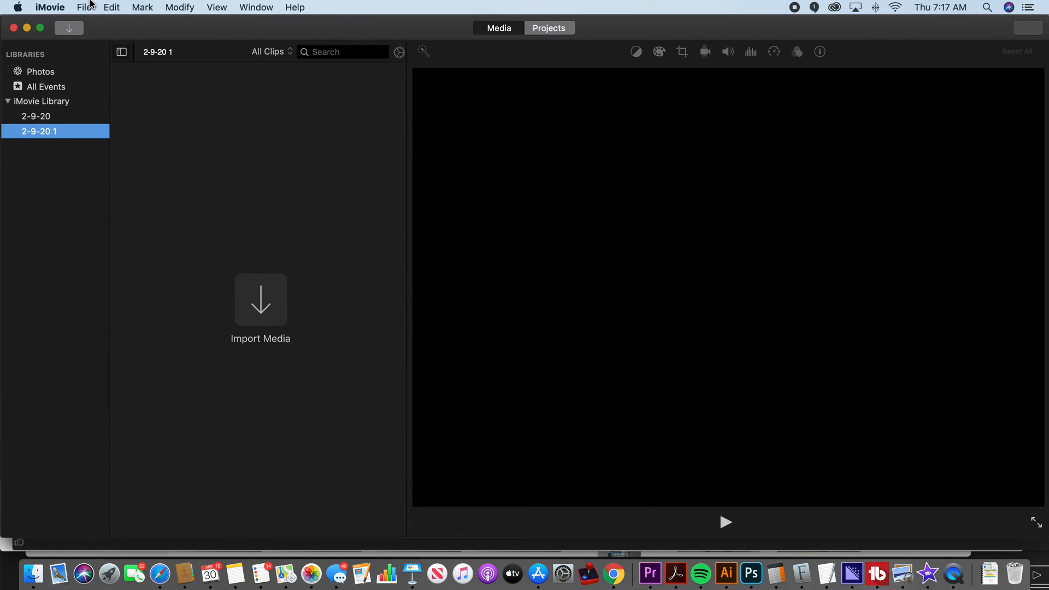
Step: Create a new event via File > New Event and name it 'Family Vacay 2020'
{"action": "left_click", "coordinate": [85, 8]}
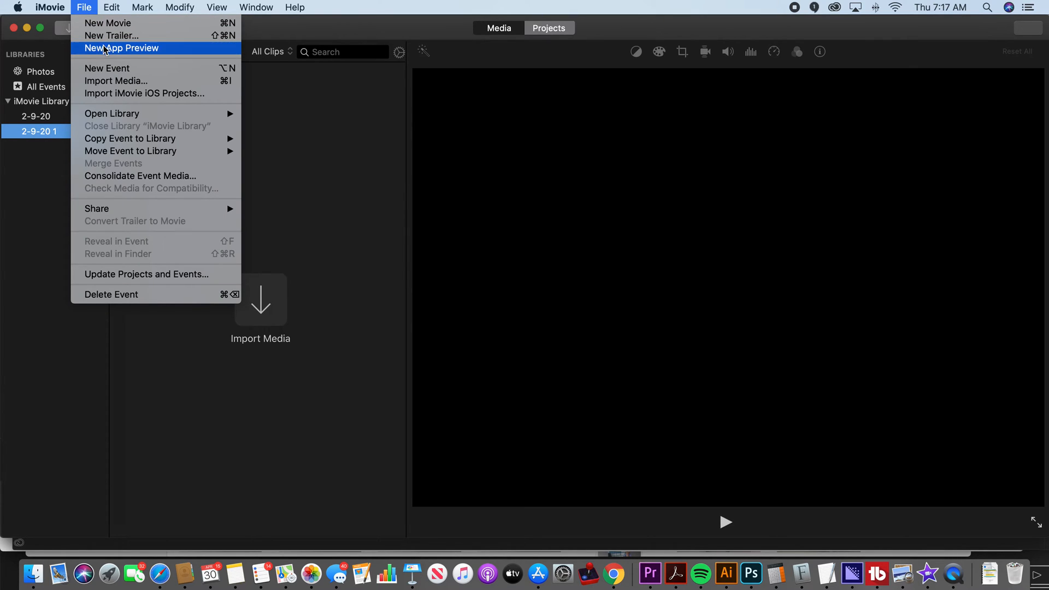
{"action": "left_click", "coordinate": [106, 67]}
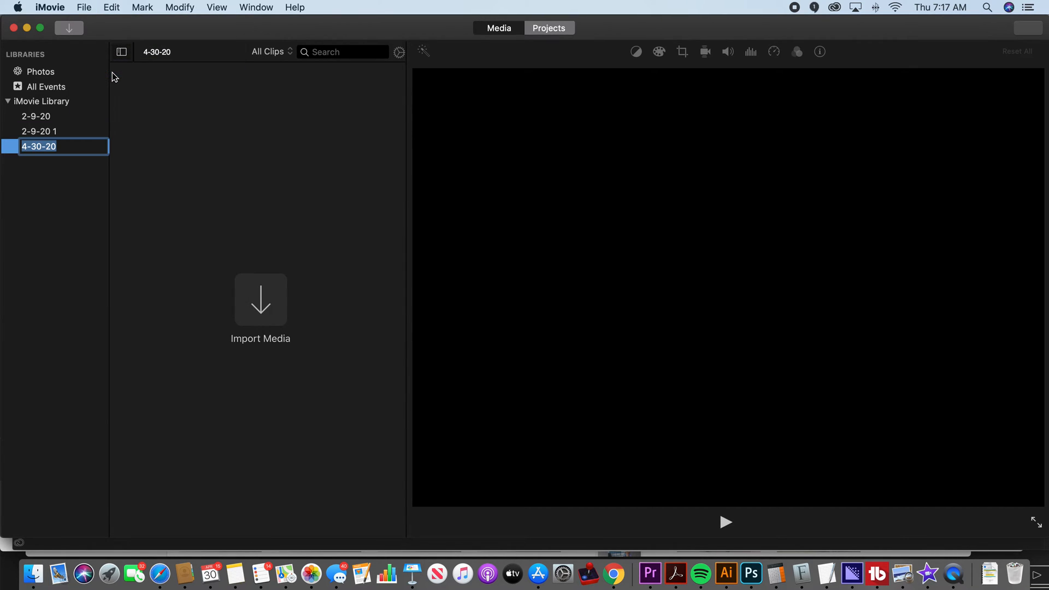
{"action": "mouse_move", "coordinate": [184, 211]}
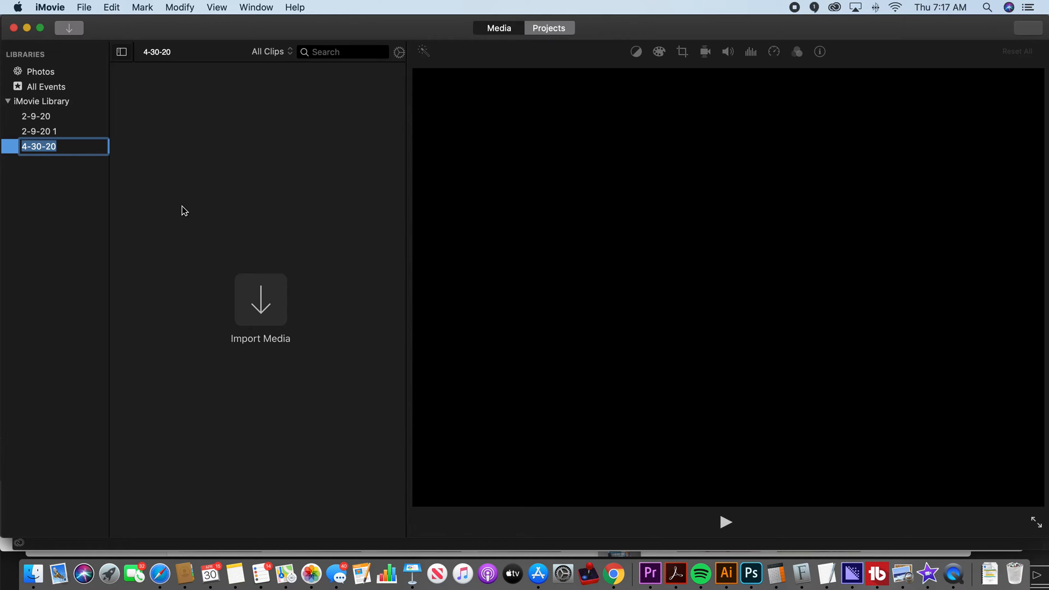
{"action": "type", "text": "Family Vacay"}
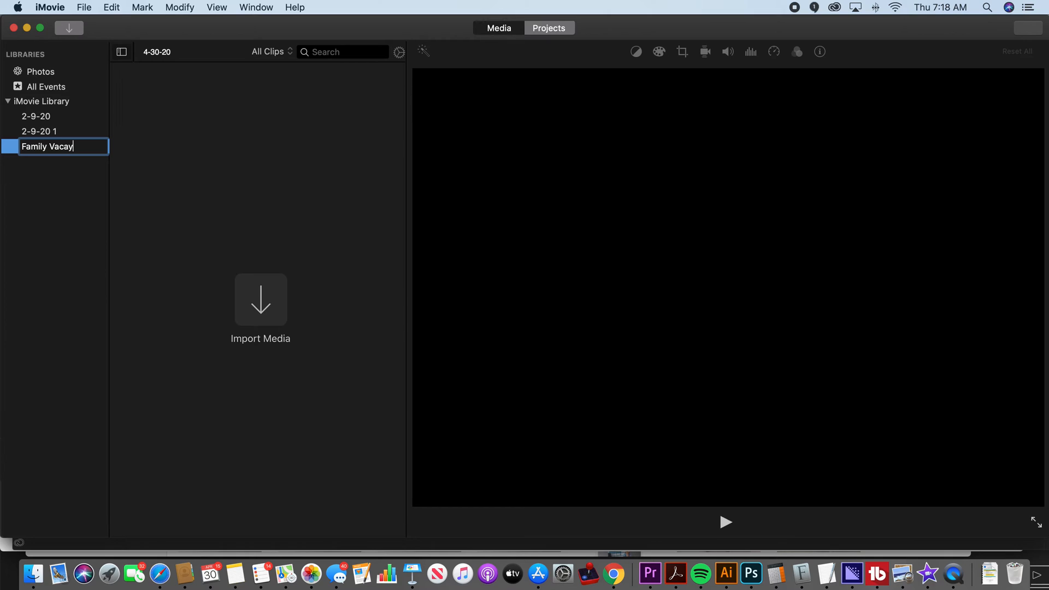
{"action": "type", "text": "2020"}
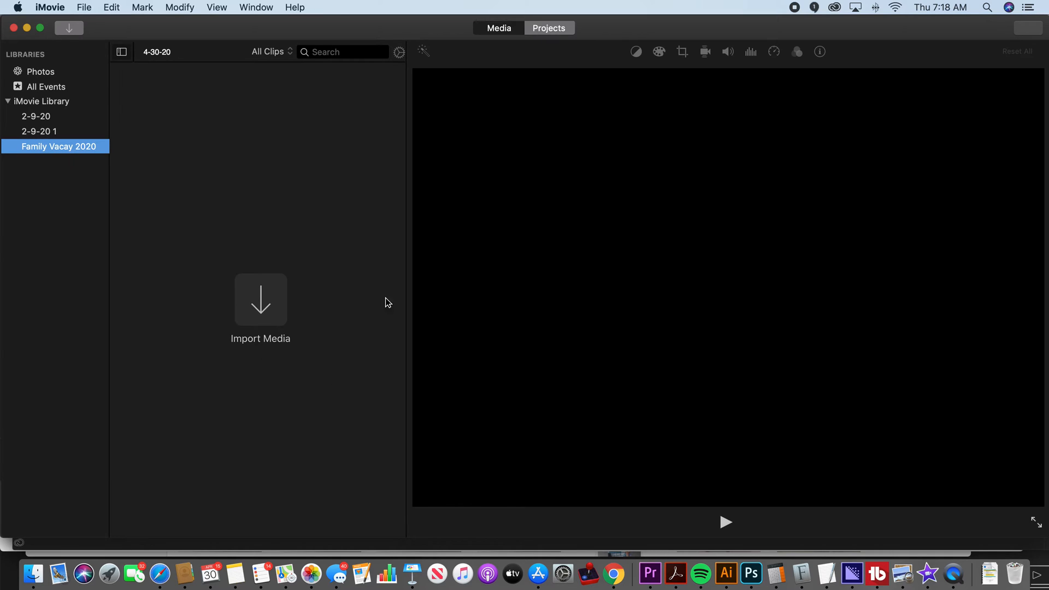
{"action": "mouse_move", "coordinate": [354, 351]}
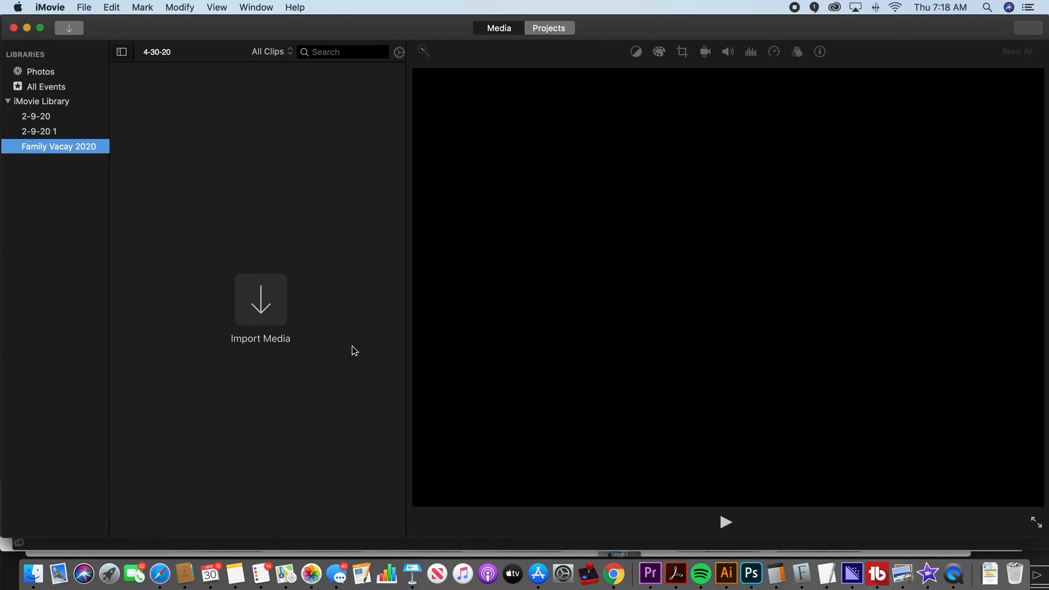
{"action": "mouse_move", "coordinate": [245, 317]}
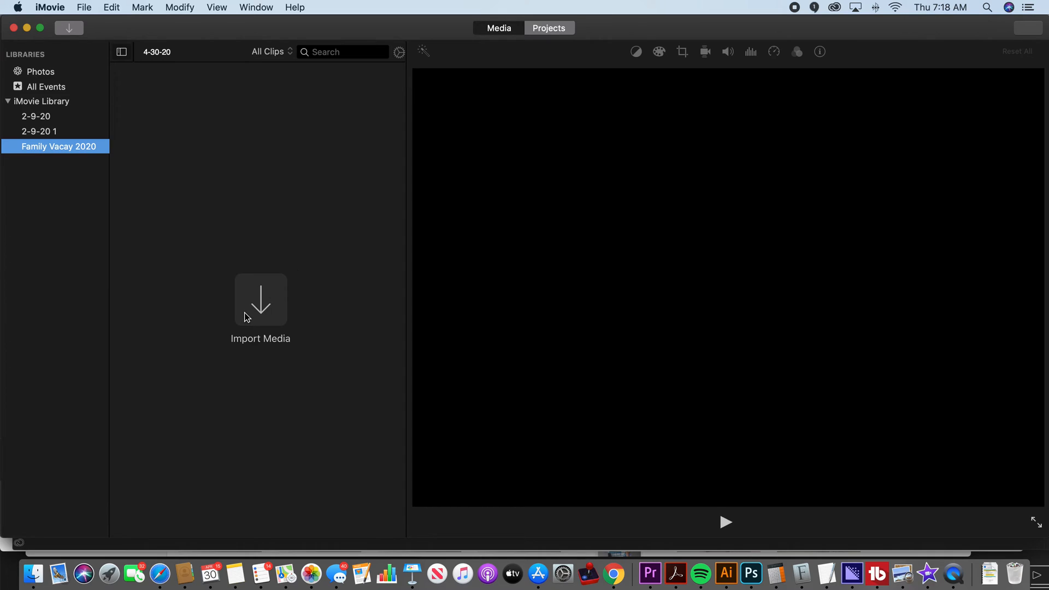
{"action": "mouse_move", "coordinate": [332, 326]}
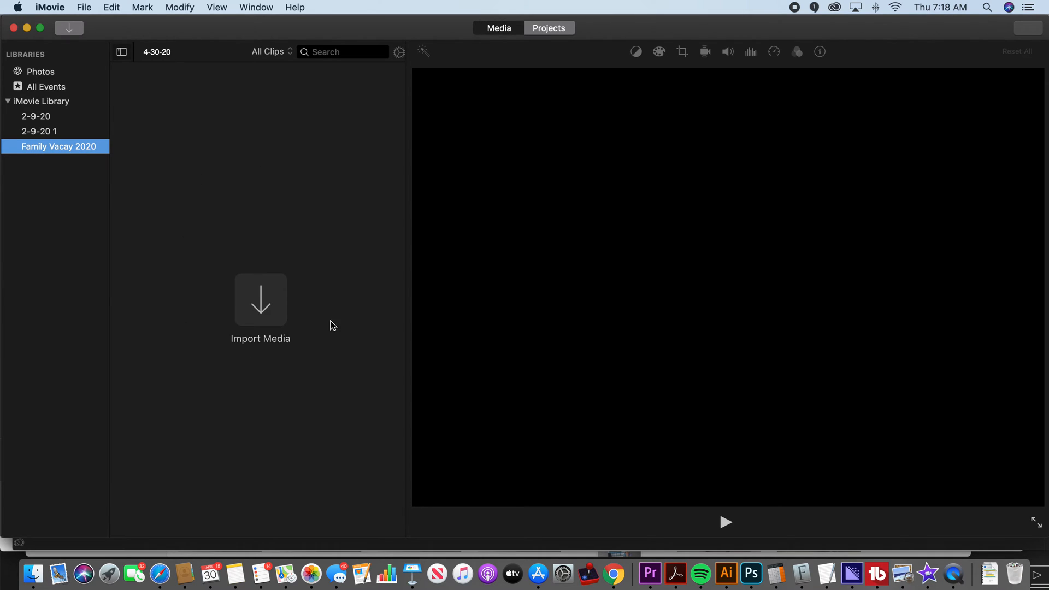
{"action": "mouse_move", "coordinate": [375, 275]}
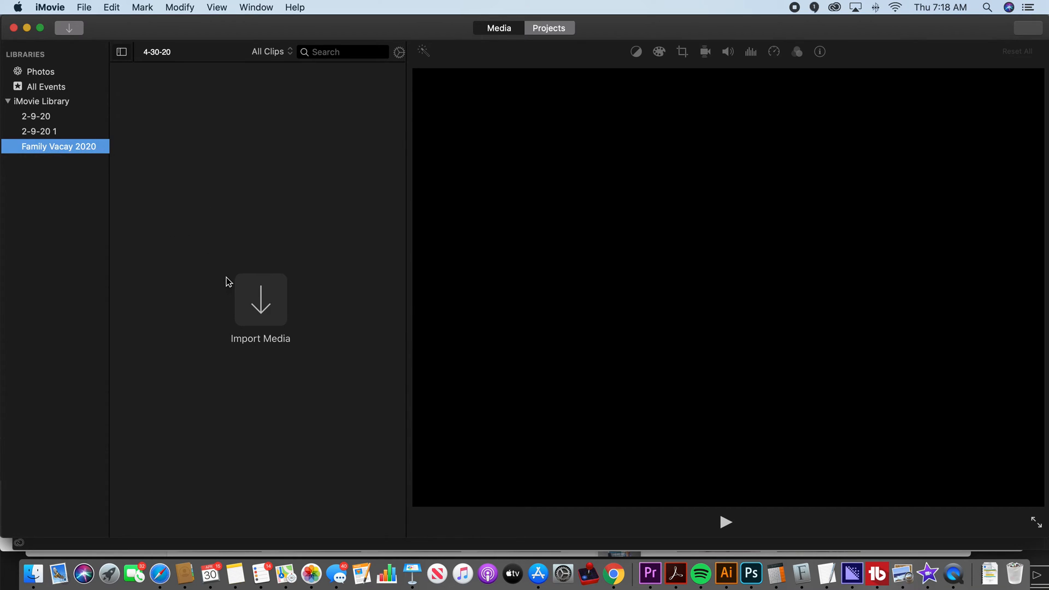
{"action": "mouse_move", "coordinate": [316, 242]}
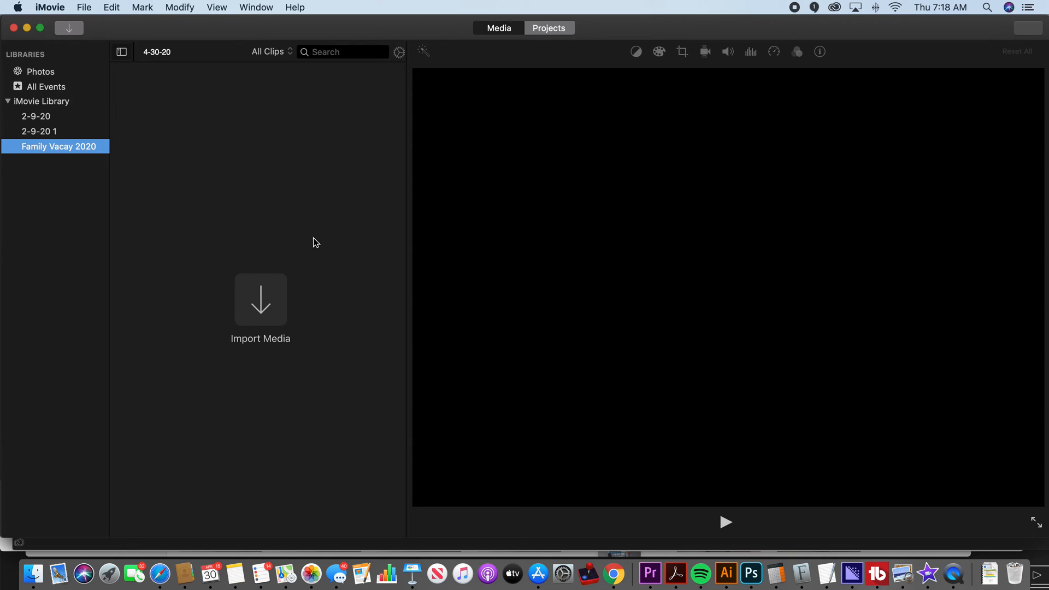
{"action": "mouse_move", "coordinate": [341, 228]}
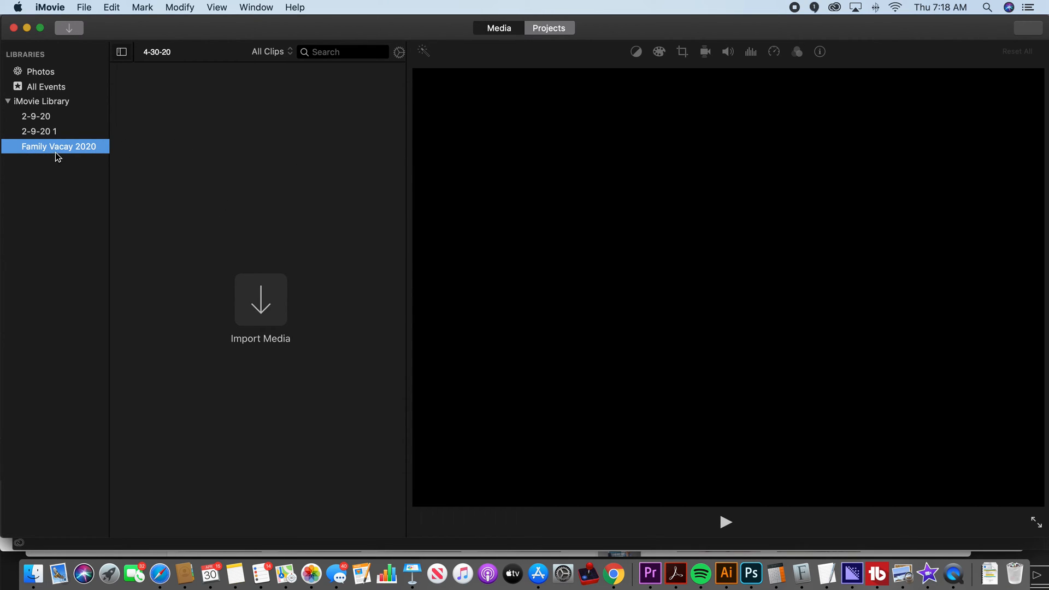
{"action": "mouse_move", "coordinate": [273, 403]}
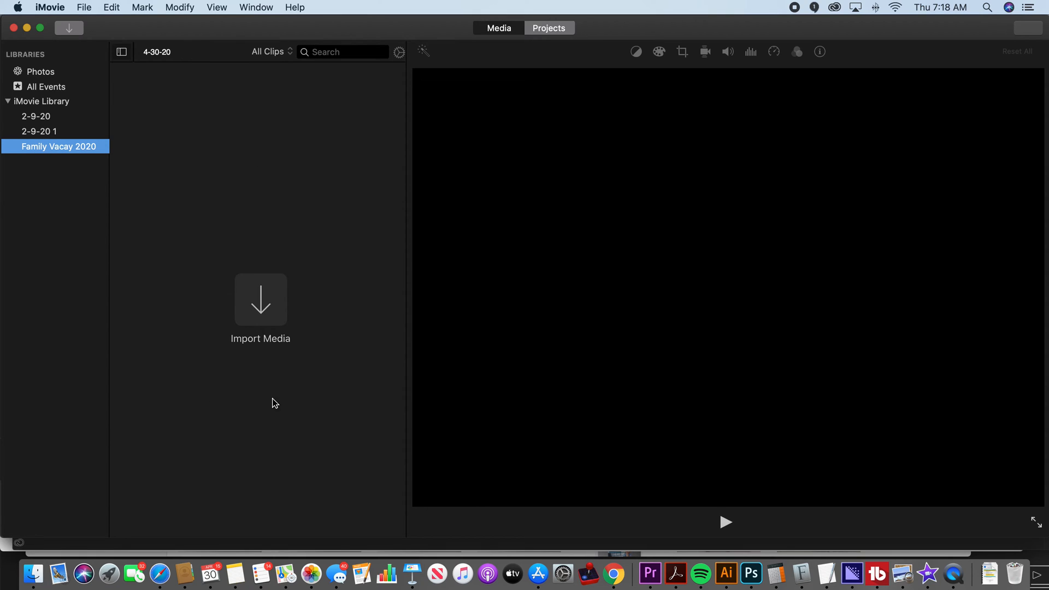
{"action": "mouse_move", "coordinate": [343, 331]}
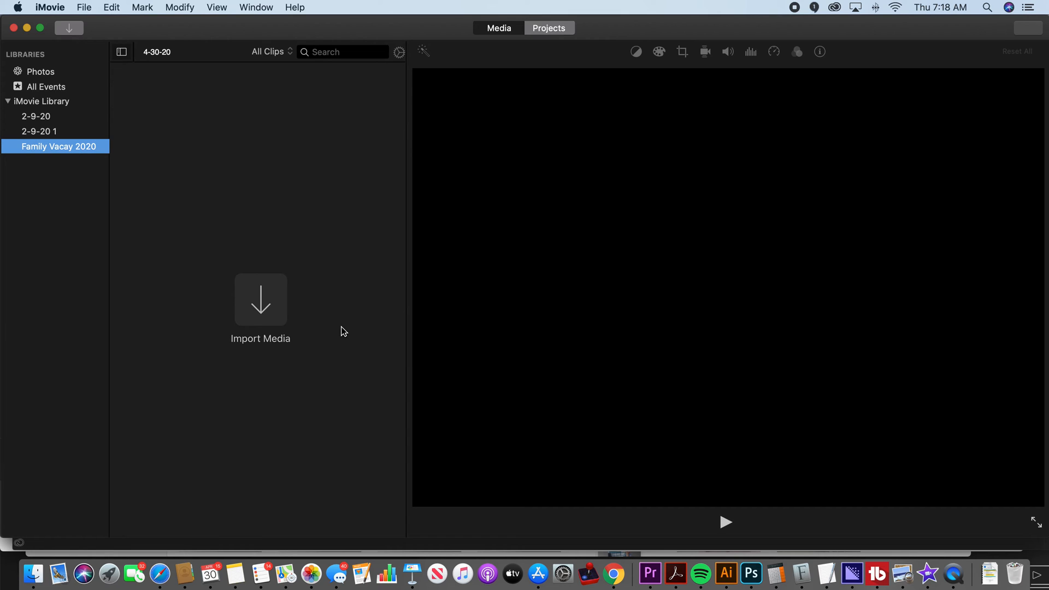
{"action": "mouse_move", "coordinate": [262, 196]}
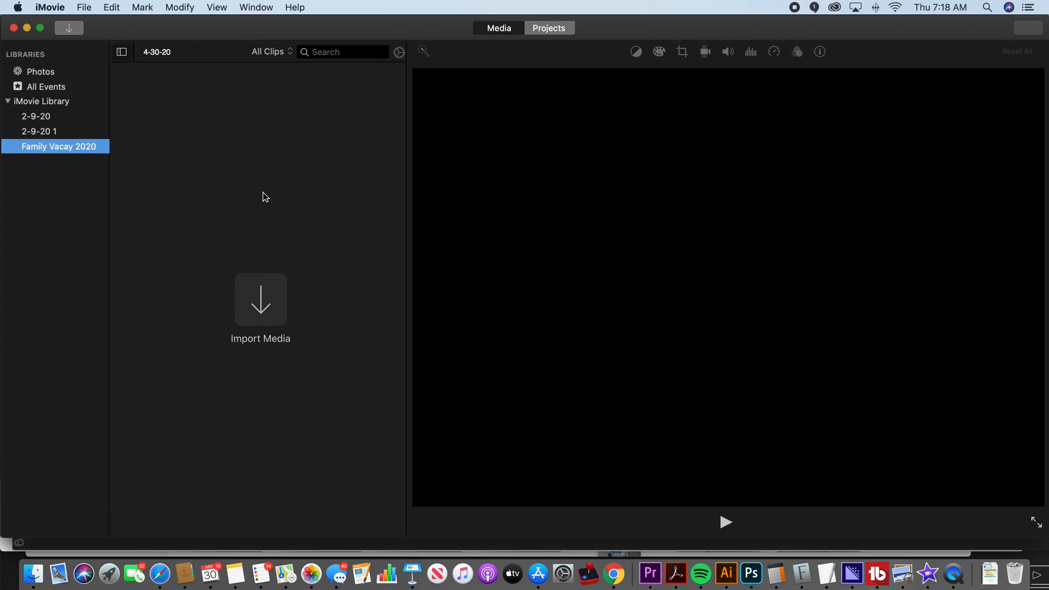
{"action": "mouse_move", "coordinate": [262, 210]}
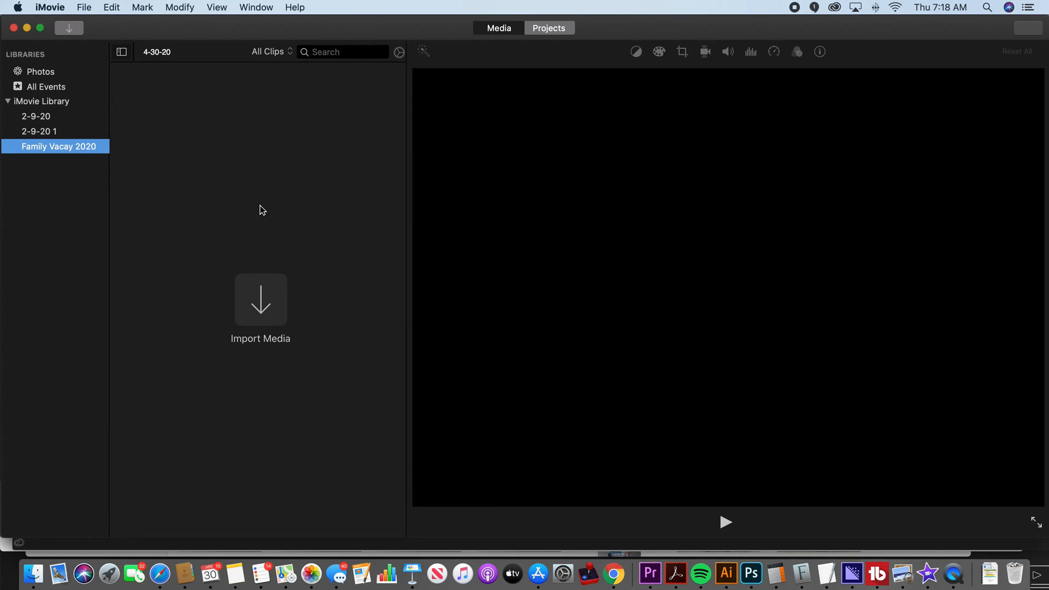
{"action": "mouse_move", "coordinate": [196, 175]}
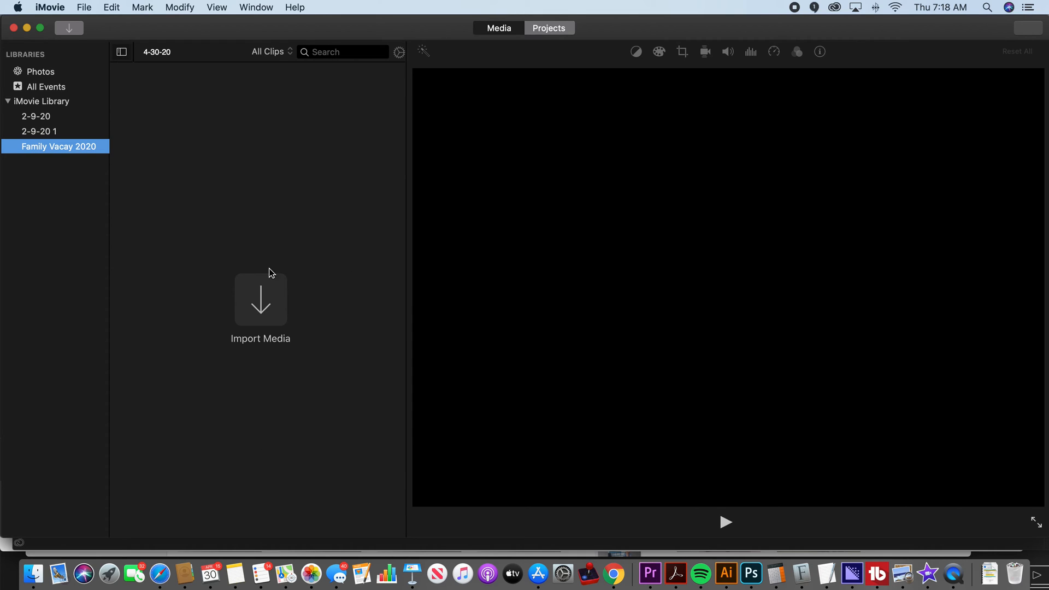
{"action": "mouse_move", "coordinate": [286, 465]}
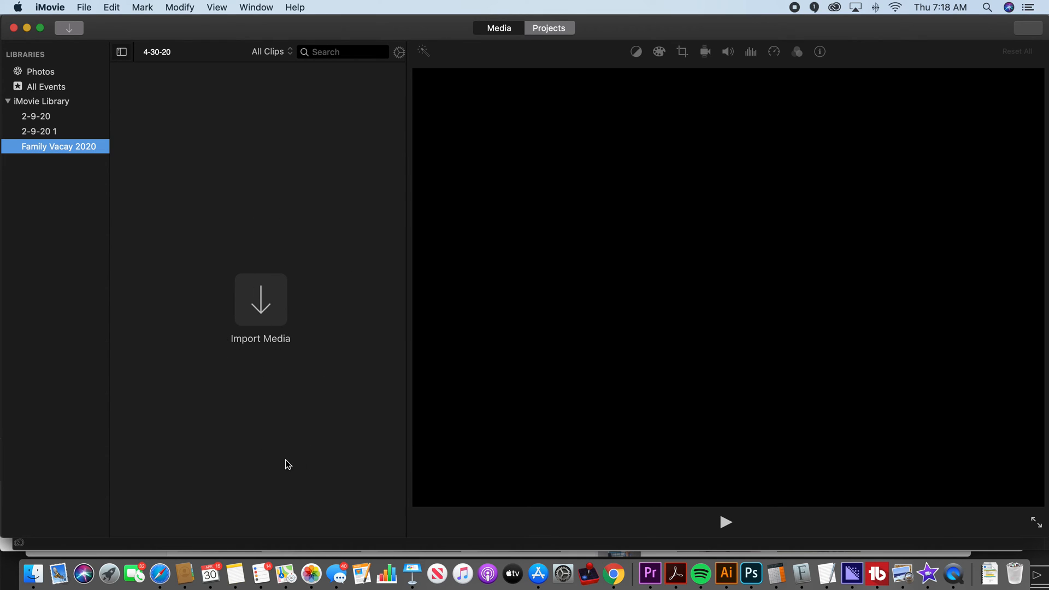
{"action": "mouse_move", "coordinate": [53, 132]}
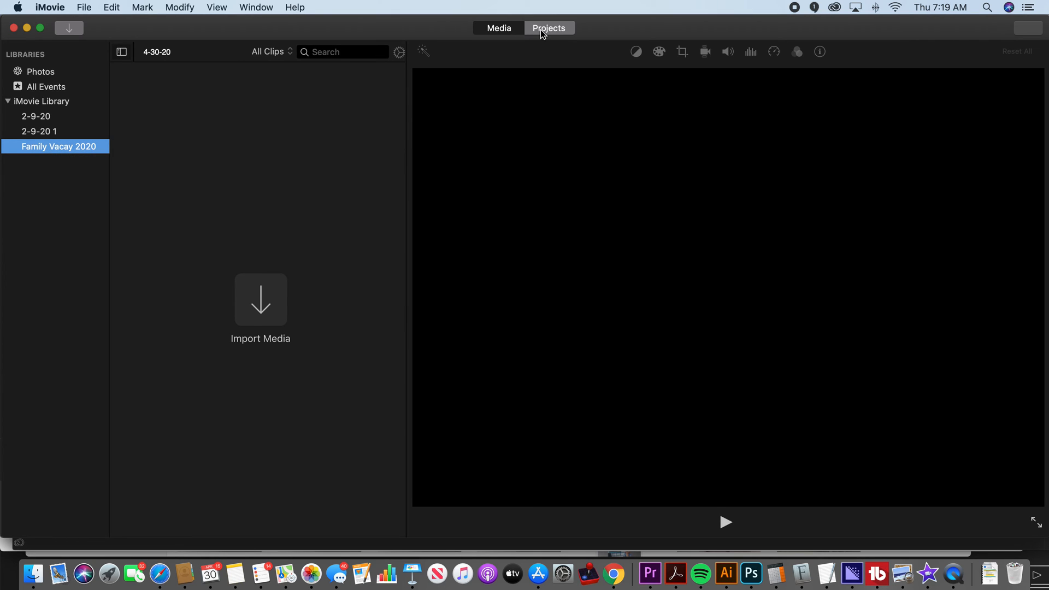
Step: From Projects, create a new Movie (not Trailer) project titled My Movie
{"action": "left_click", "coordinate": [547, 27]}
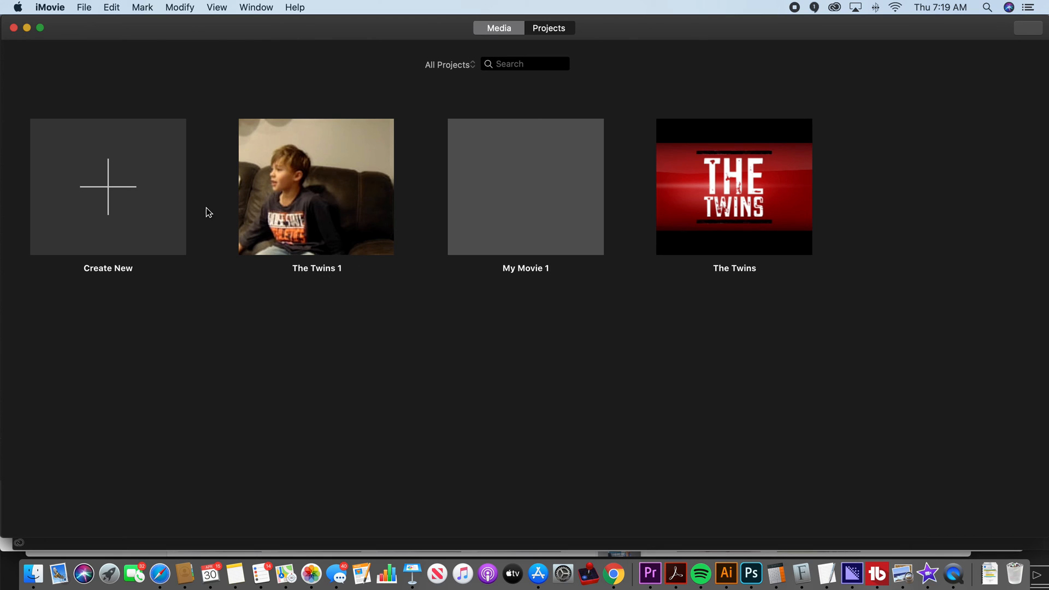
{"action": "left_click", "coordinate": [109, 187]}
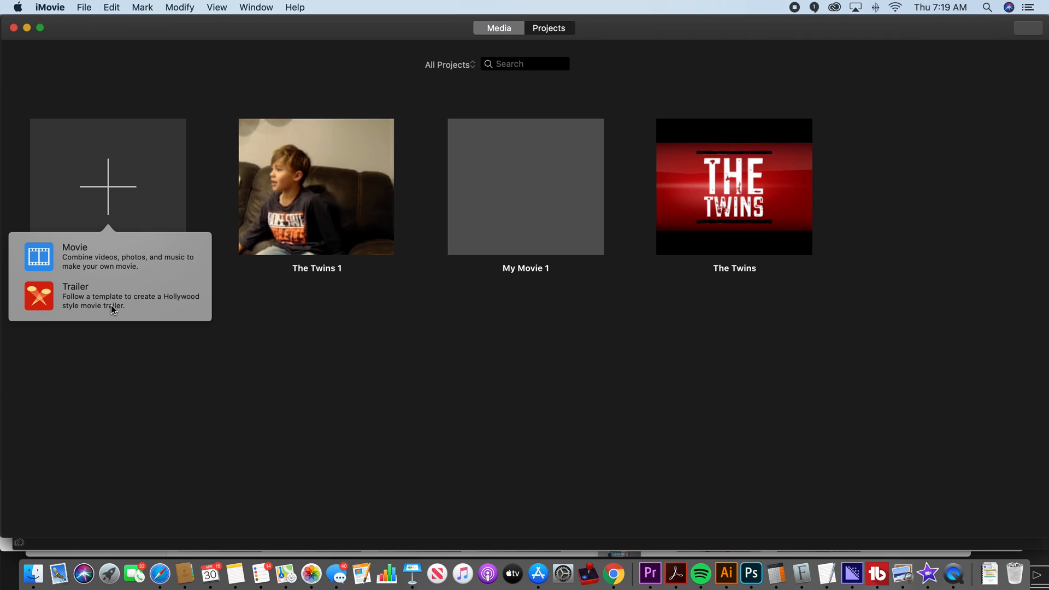
{"action": "mouse_move", "coordinate": [111, 305]}
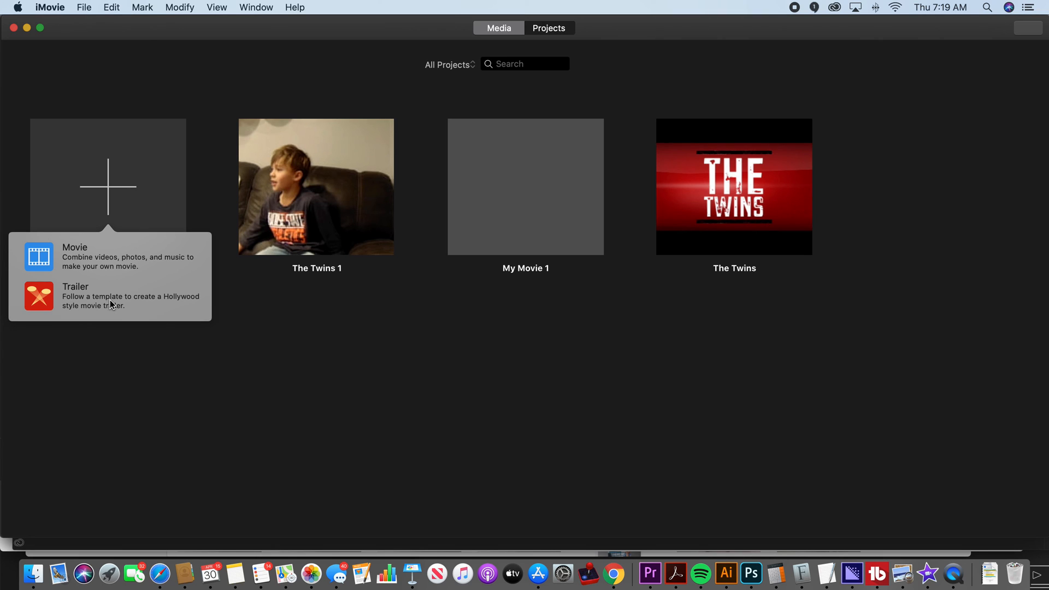
{"action": "mouse_move", "coordinate": [100, 266]}
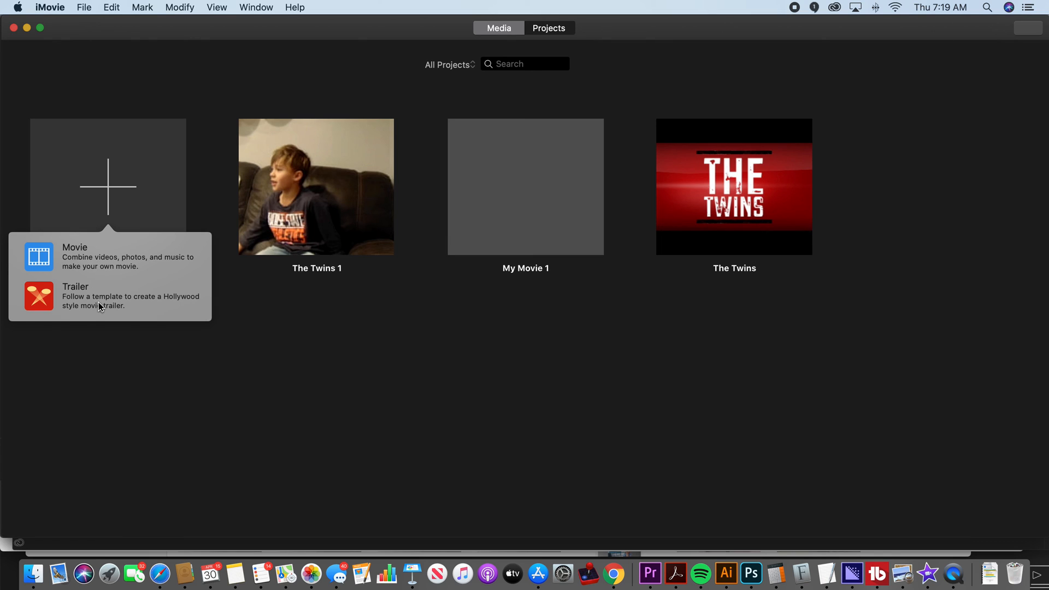
{"action": "mouse_move", "coordinate": [101, 305]}
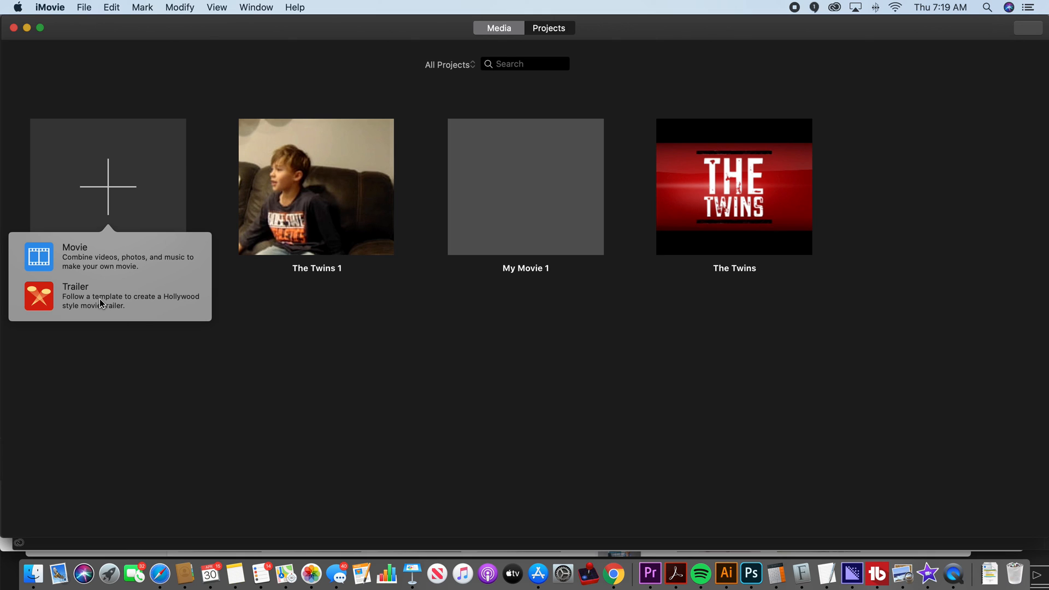
{"action": "mouse_move", "coordinate": [92, 266]}
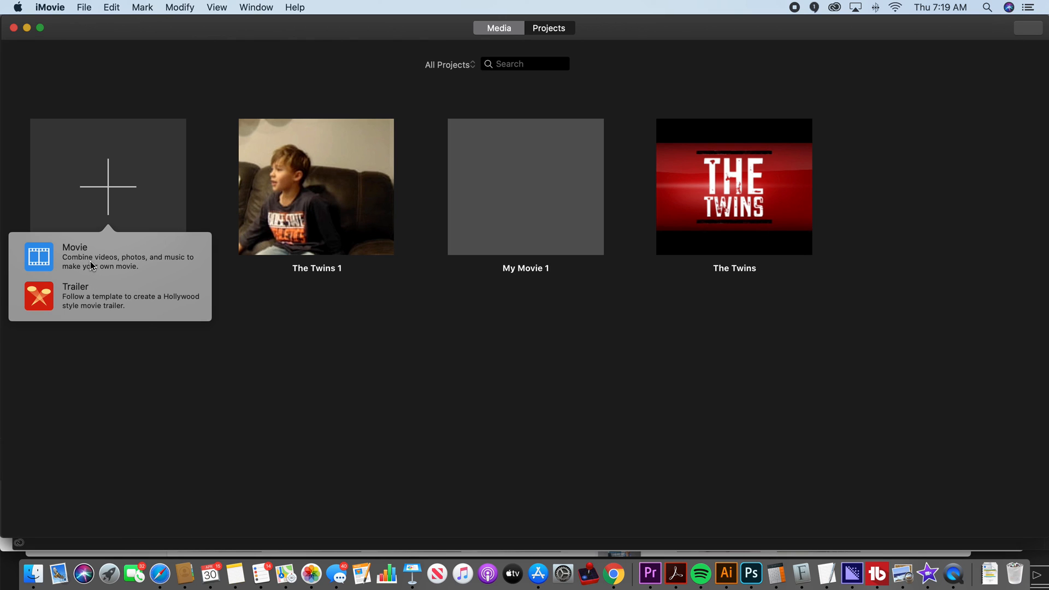
{"action": "mouse_move", "coordinate": [92, 256]}
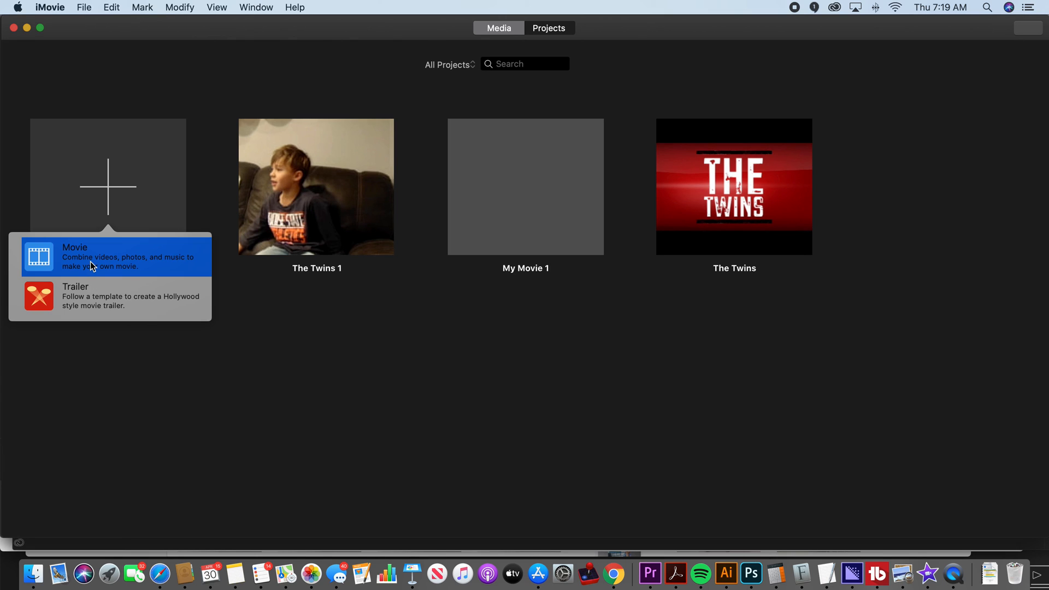
{"action": "left_click", "coordinate": [113, 256]}
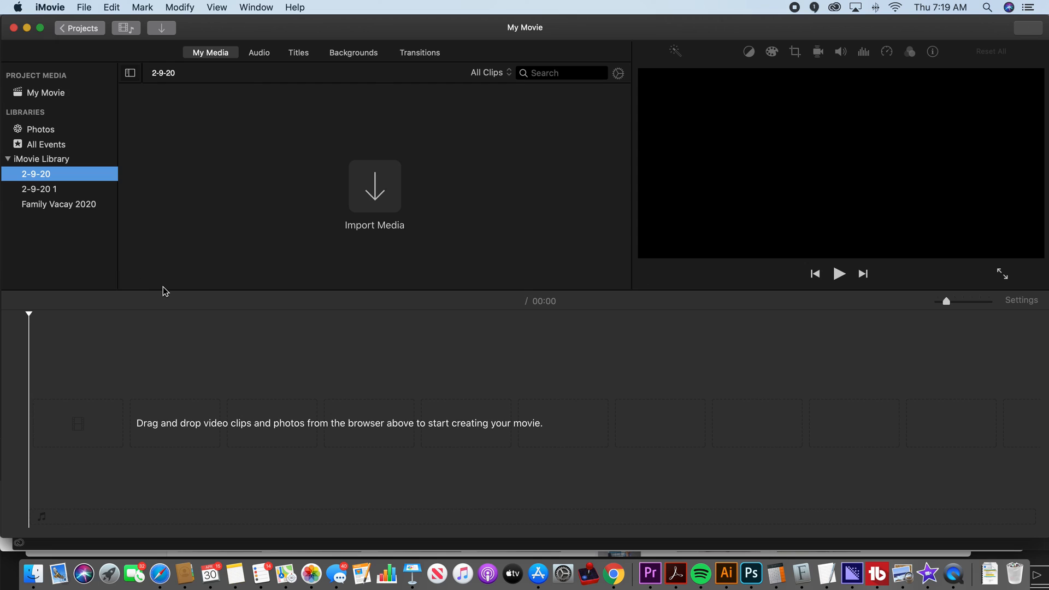